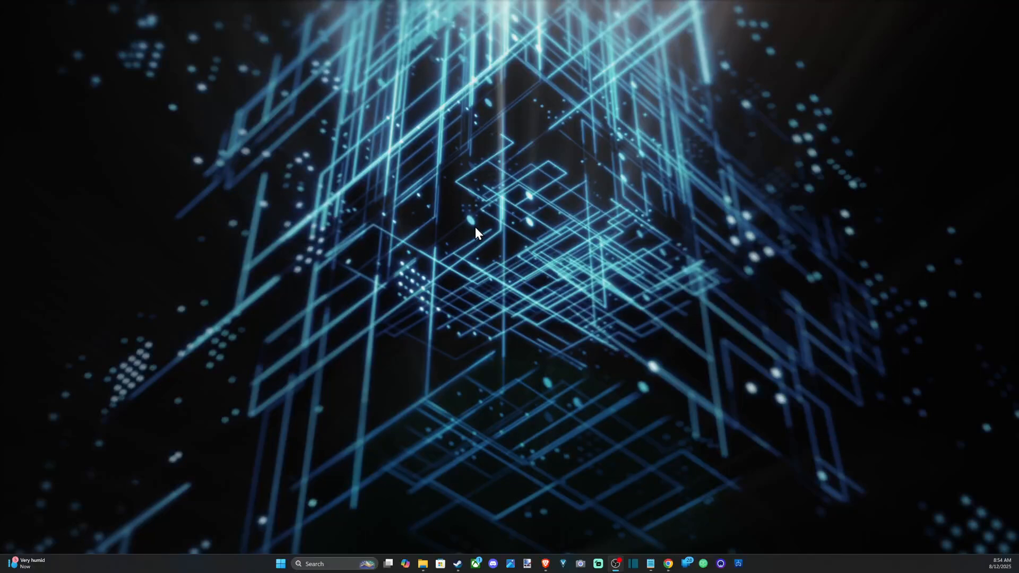
{"action": "mouse_move", "coordinate": [590, 367]}
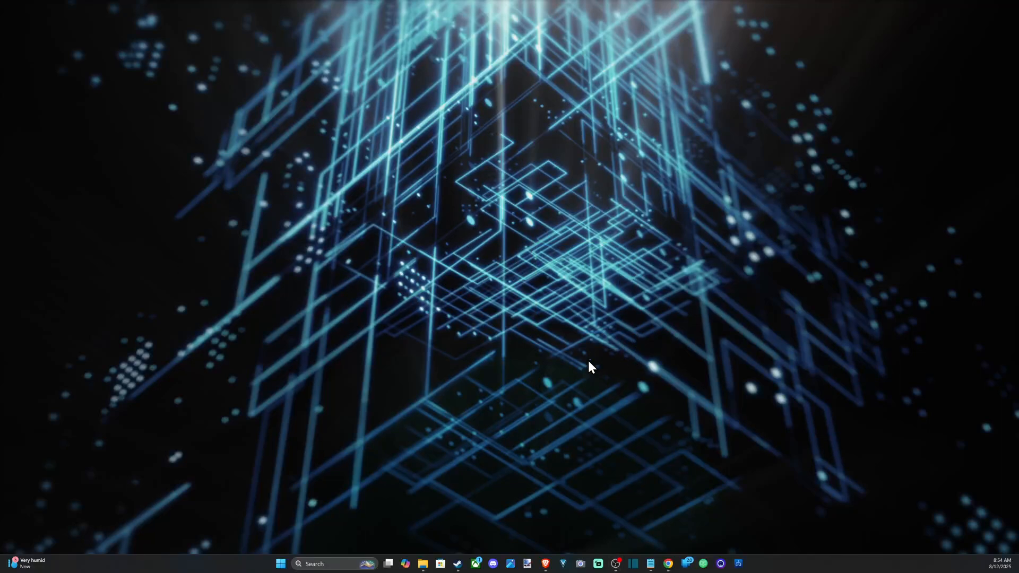
{"action": "mouse_move", "coordinate": [406, 244]}
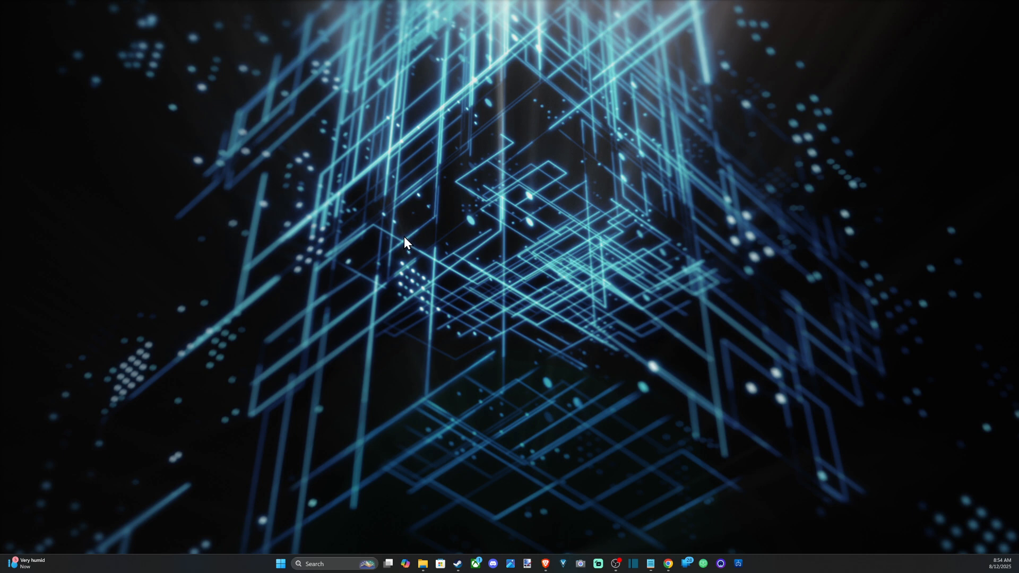
{"action": "mouse_move", "coordinate": [487, 273]}
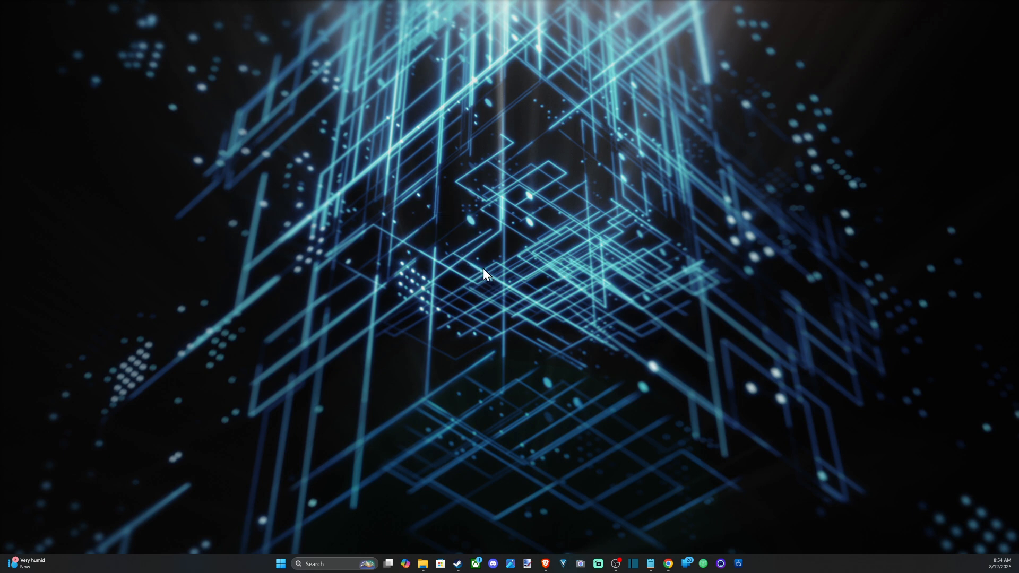
Bring up the desktop's right-click shortcut menu over the wallpaper.
{"action": "right_click", "coordinate": [486, 275]}
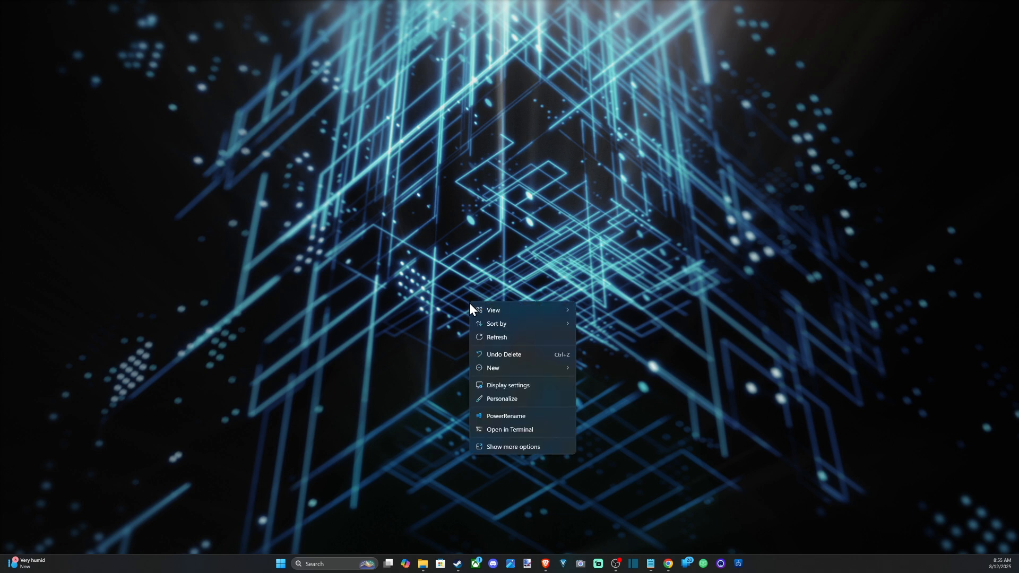
{"action": "mouse_move", "coordinate": [499, 389]}
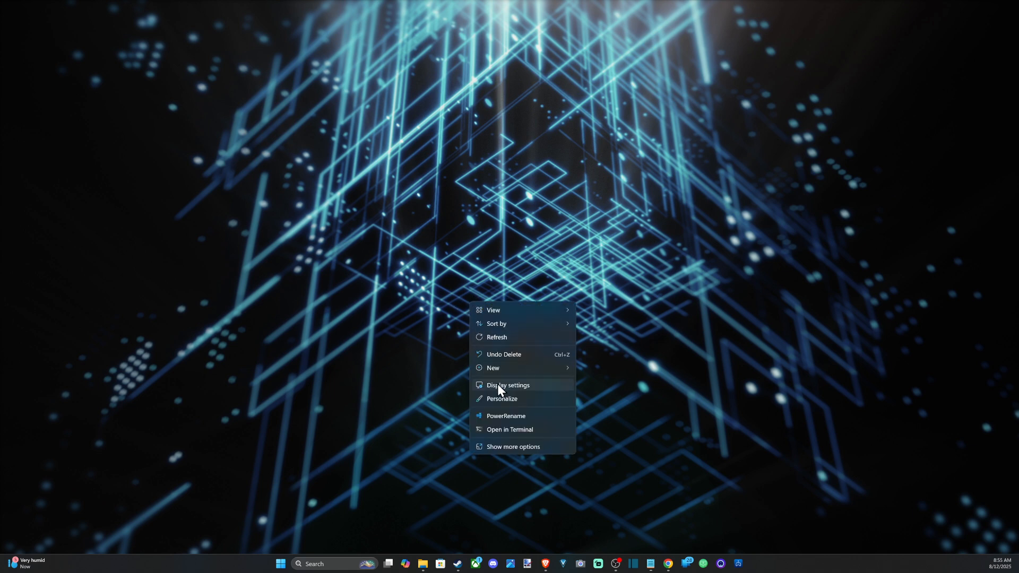
Go to Display settings, select monitor 2 and identify the monitors' numbers.
{"action": "left_click", "coordinate": [508, 384]}
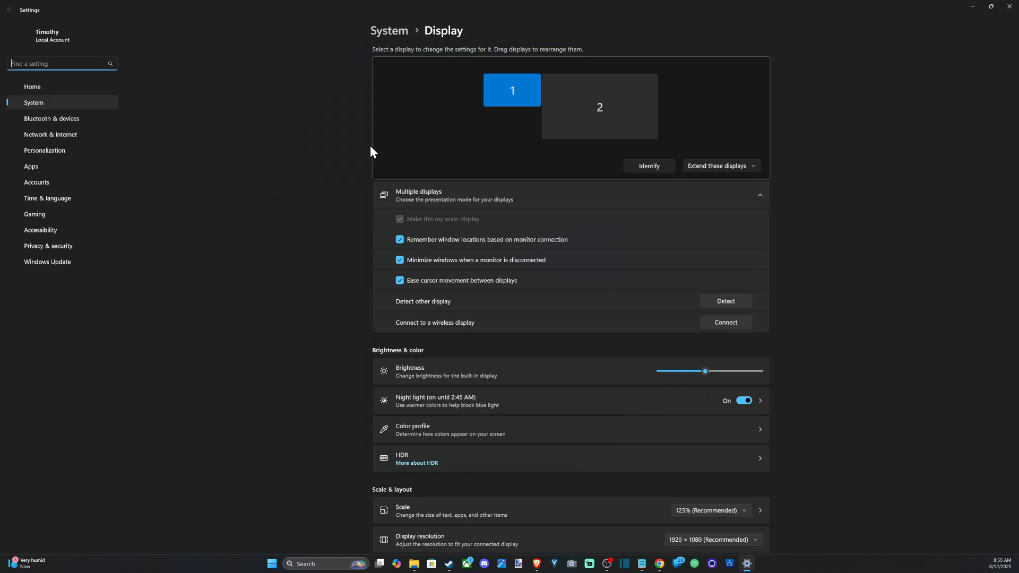
{"action": "left_click", "coordinate": [597, 106]}
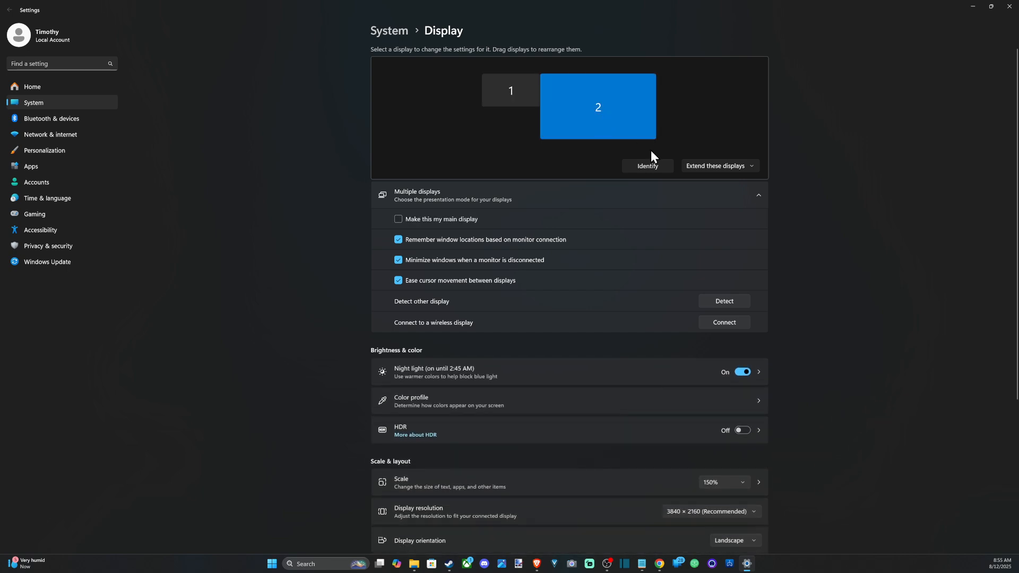
{"action": "left_click", "coordinate": [647, 166]}
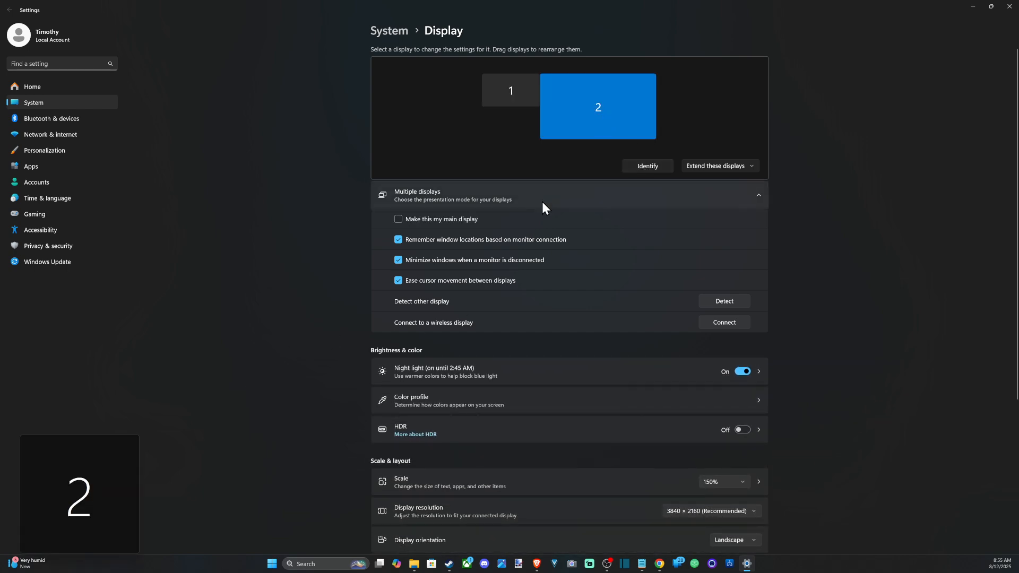
{"action": "mouse_move", "coordinate": [684, 199]}
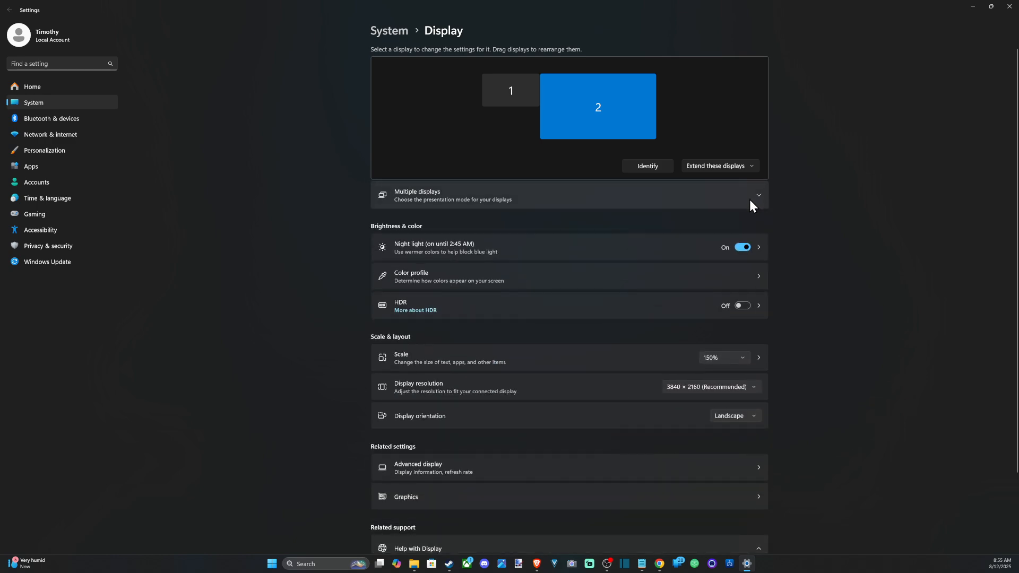
Expand Multiple displays and reselect monitor 2 after checking monitor 1.
{"action": "left_click", "coordinate": [758, 195]}
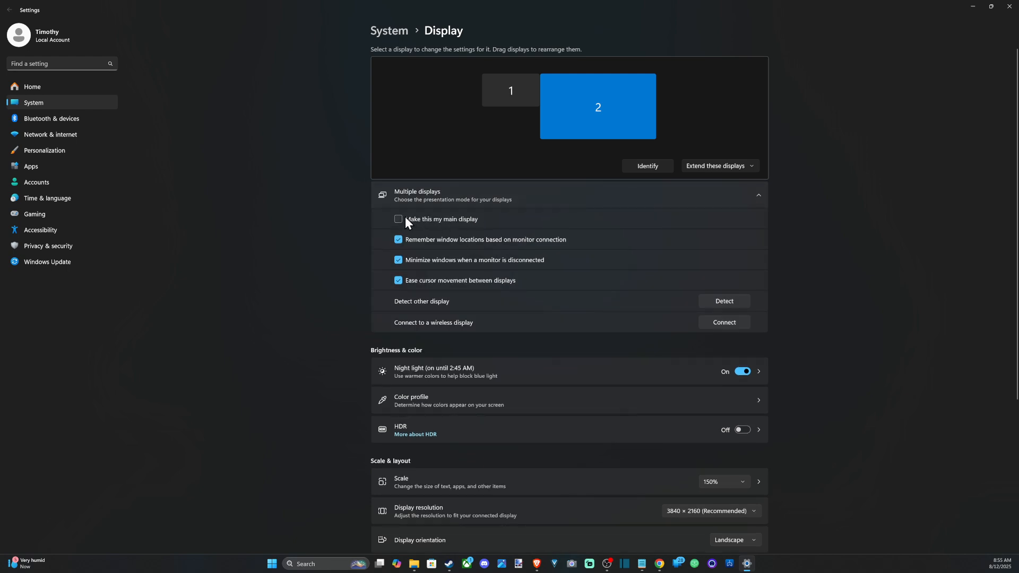
{"action": "mouse_move", "coordinate": [562, 142]}
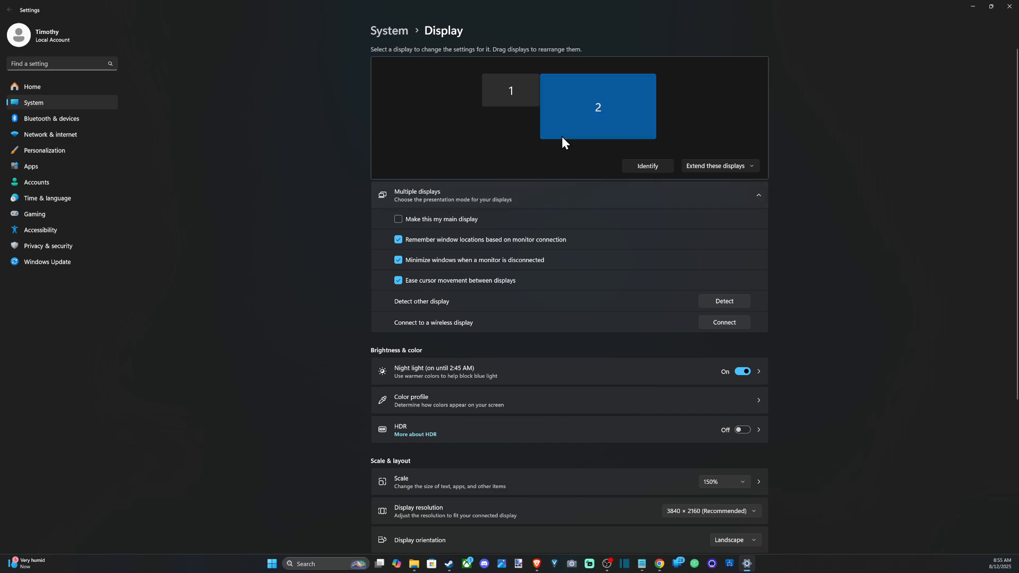
{"action": "left_click", "coordinate": [510, 90]}
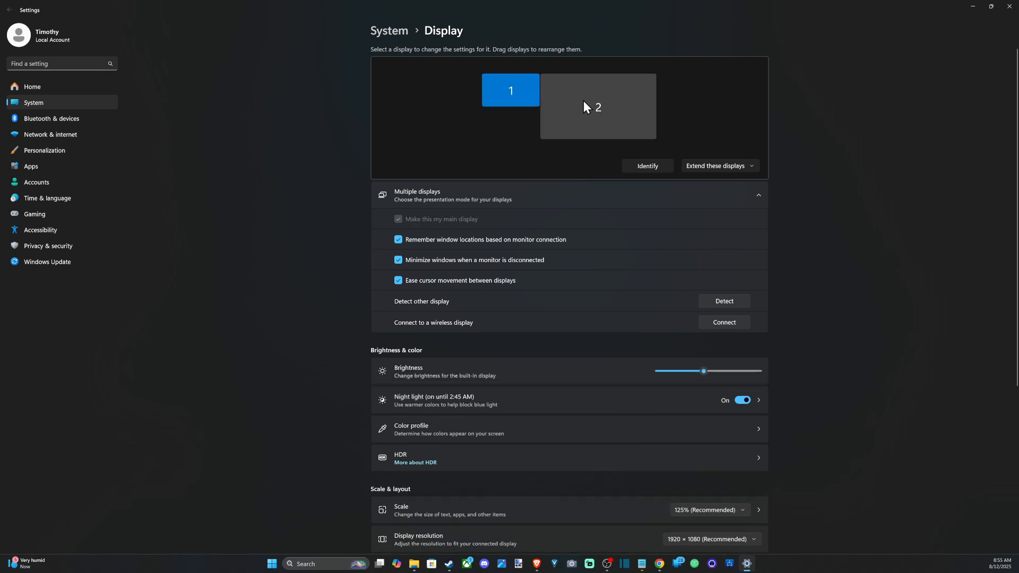
{"action": "left_click", "coordinate": [597, 106]}
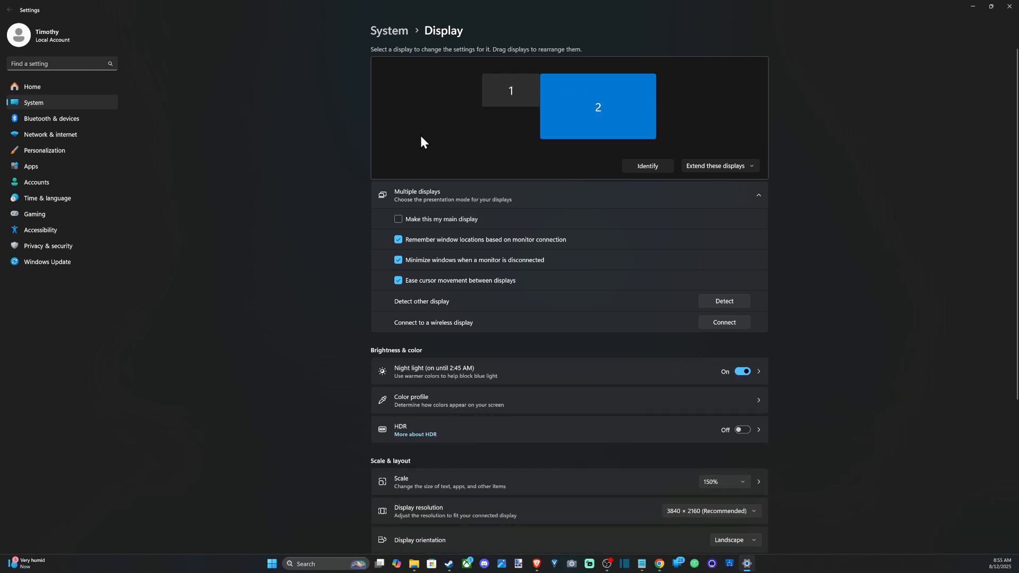
{"action": "mouse_move", "coordinate": [296, 196]}
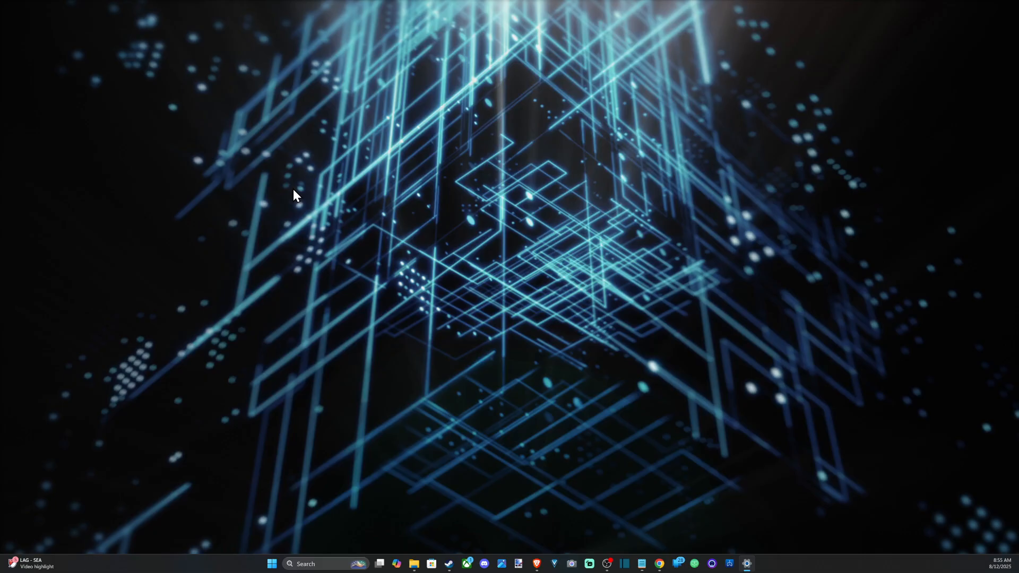
{"action": "left_click", "coordinate": [747, 563]}
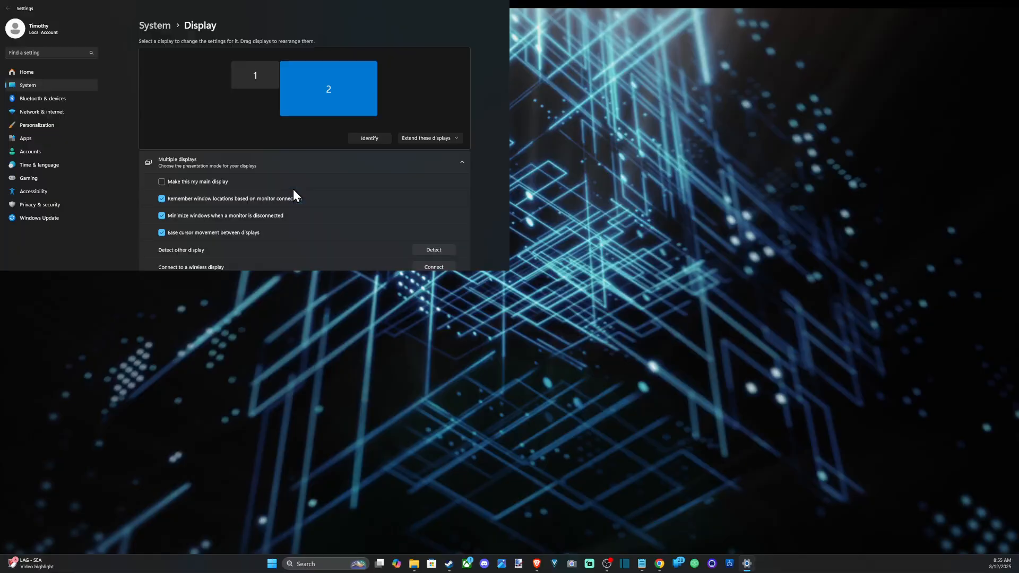
{"action": "left_click", "coordinate": [990, 8]}
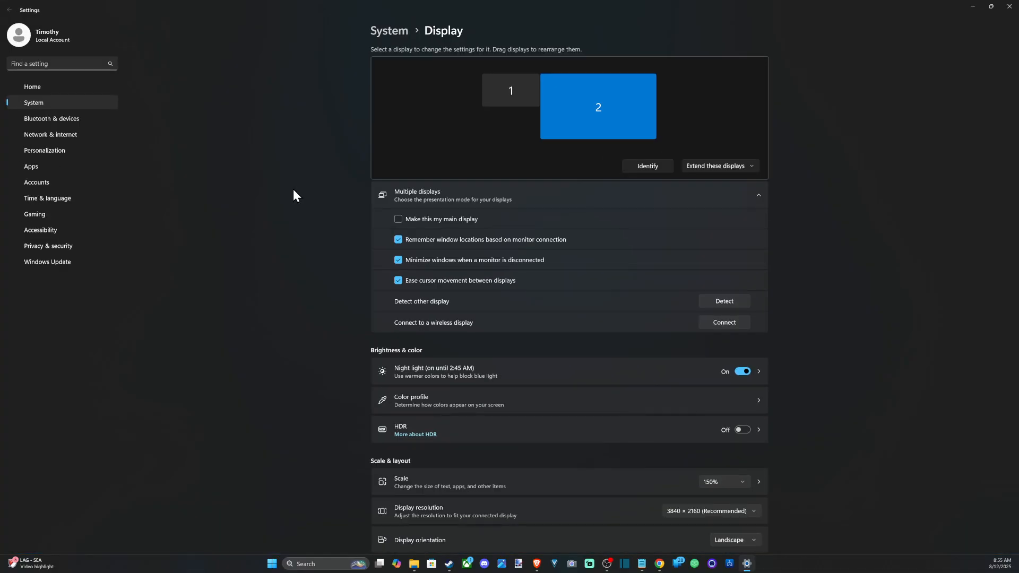
{"action": "mouse_move", "coordinate": [344, 198]}
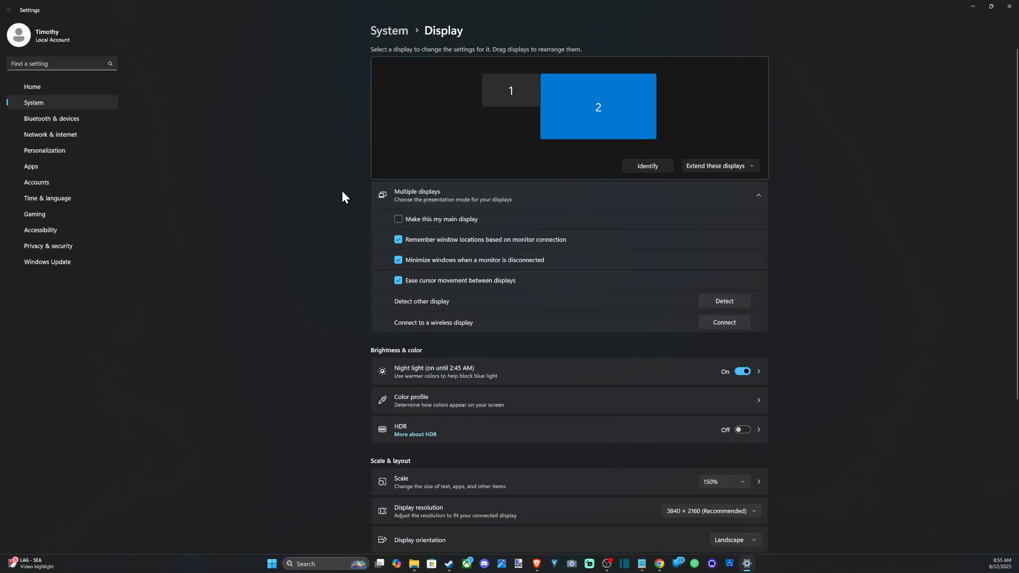
{"action": "mouse_move", "coordinate": [356, 189]}
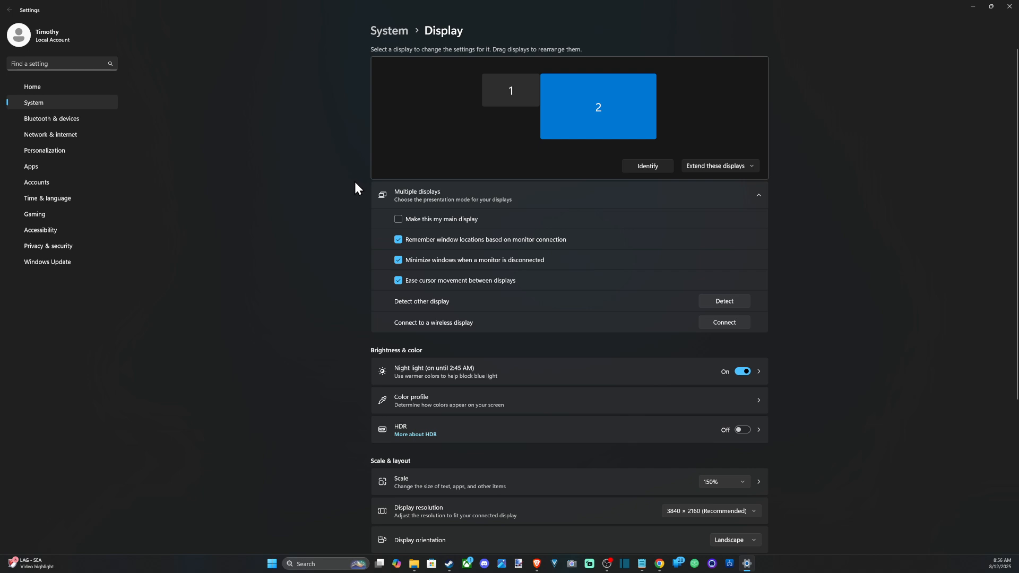
{"action": "mouse_move", "coordinate": [408, 242]}
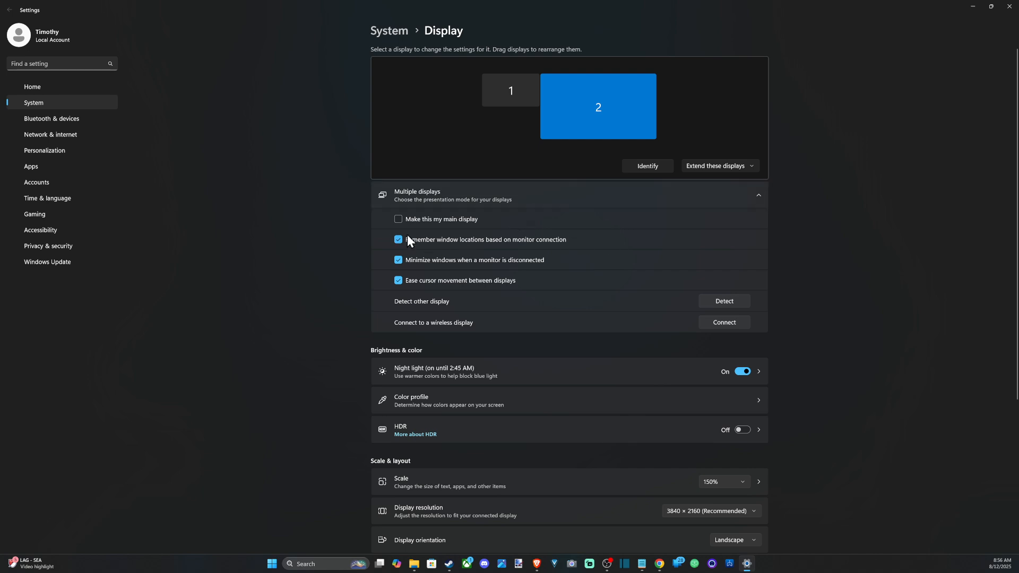
{"action": "scroll", "scroll_direction": "down", "scroll_amount": 3}
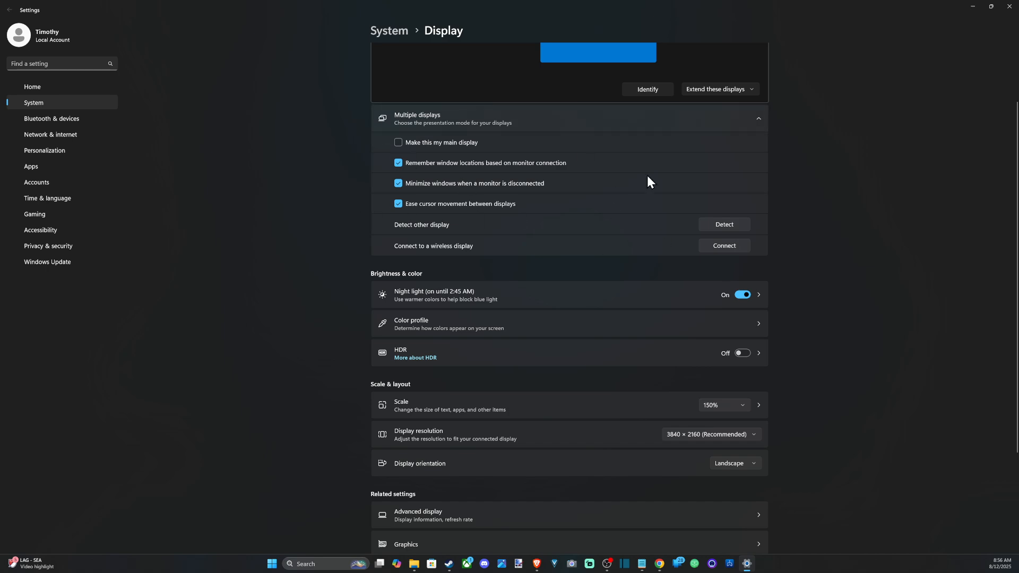
{"action": "scroll", "scroll_direction": "up", "scroll_amount": 3}
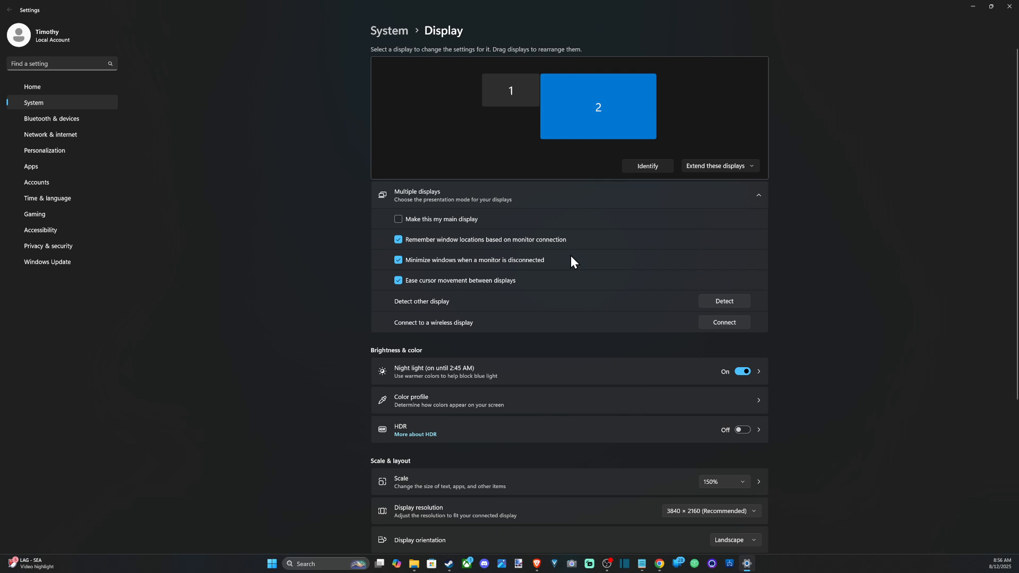
{"action": "mouse_move", "coordinate": [492, 241]}
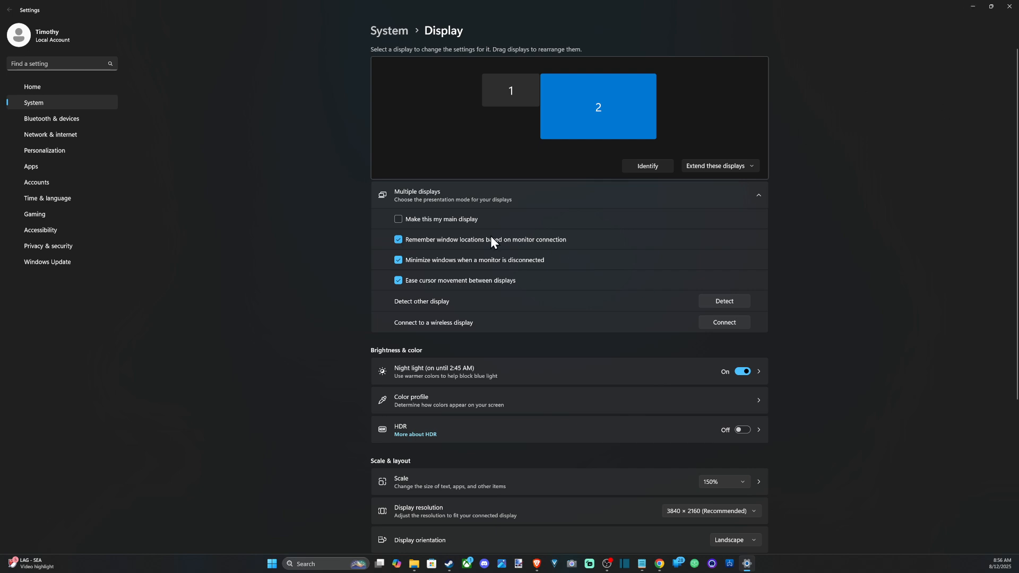
{"action": "mouse_move", "coordinate": [248, 402]}
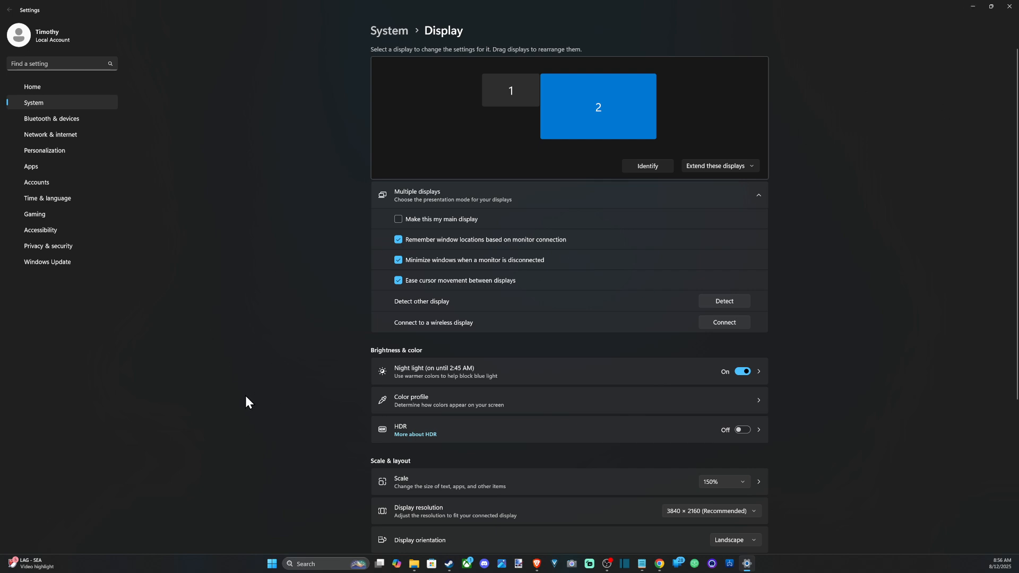
{"action": "mouse_move", "coordinate": [25, 500]}
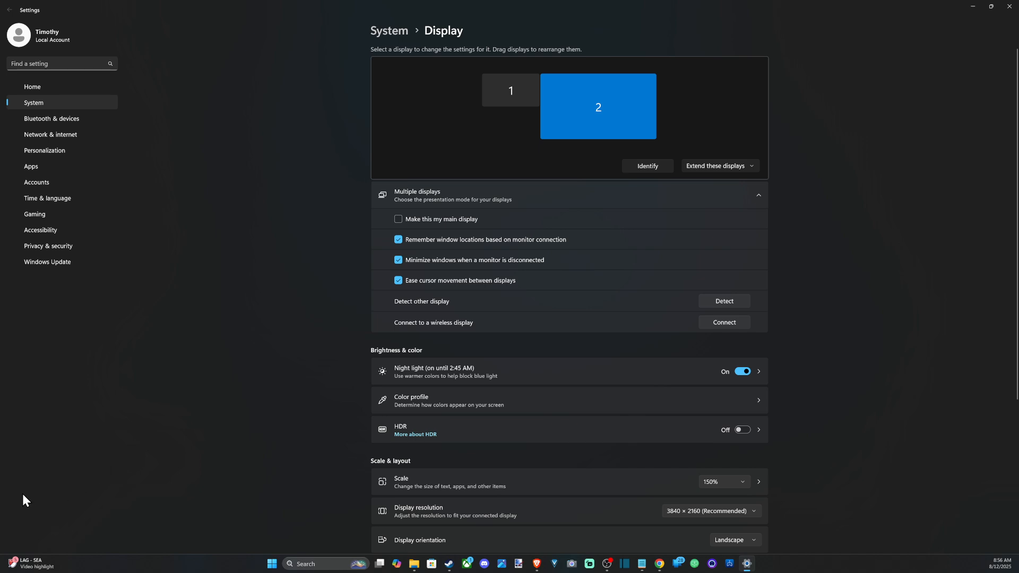